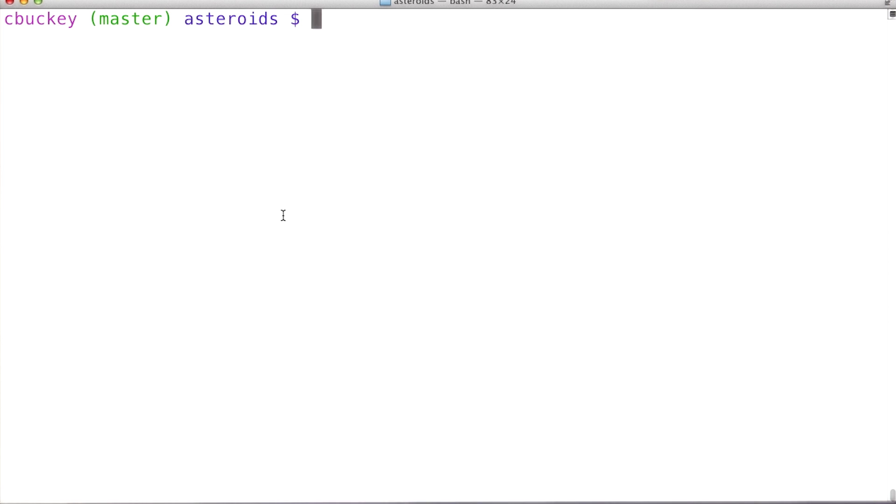
Run 'git checkout easy-mode' then 'git merge master easy-mode' to begin the conflicting merge
{"action": "type", "text": "git checkout easy-mode"}
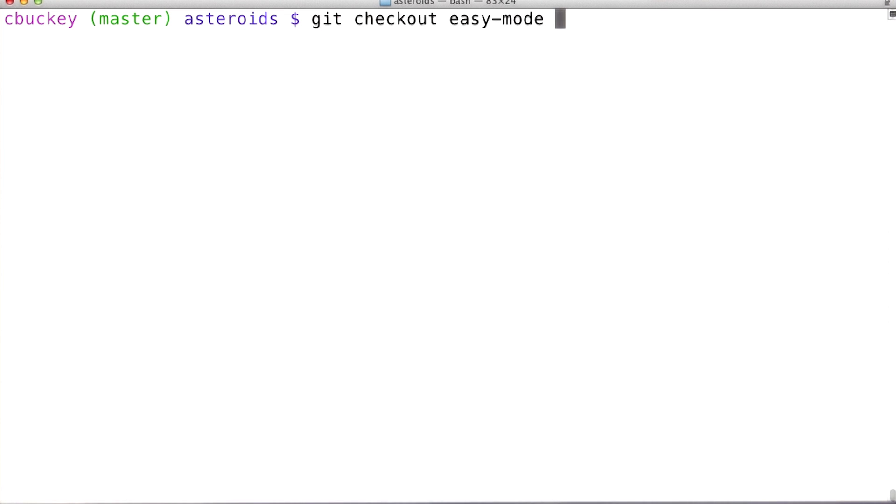
{"action": "key", "text": "Return"}
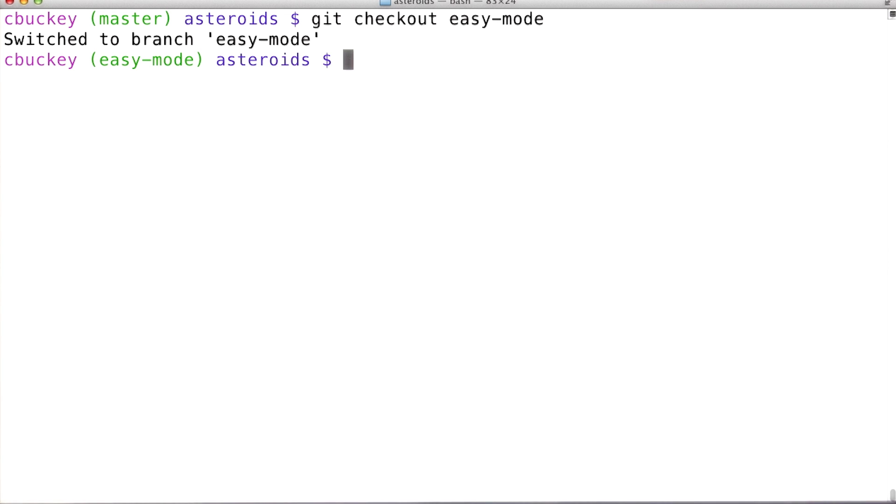
{"action": "type", "text": "git merge master easy-mode"}
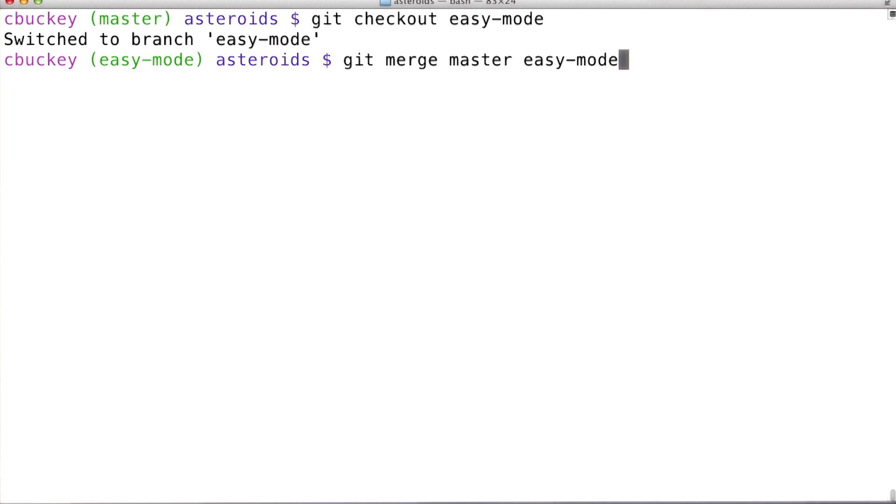
{"action": "key", "text": "Return"}
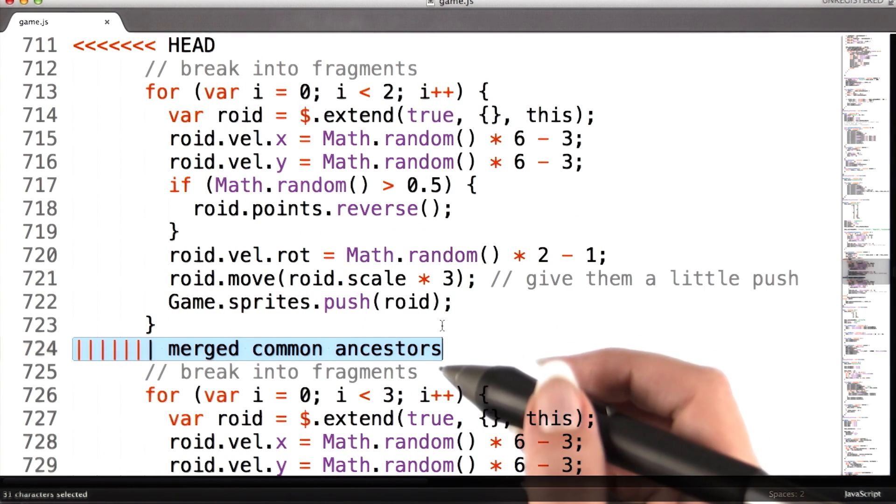
{"action": "scroll", "scroll_direction": "down", "scroll_amount": 3}
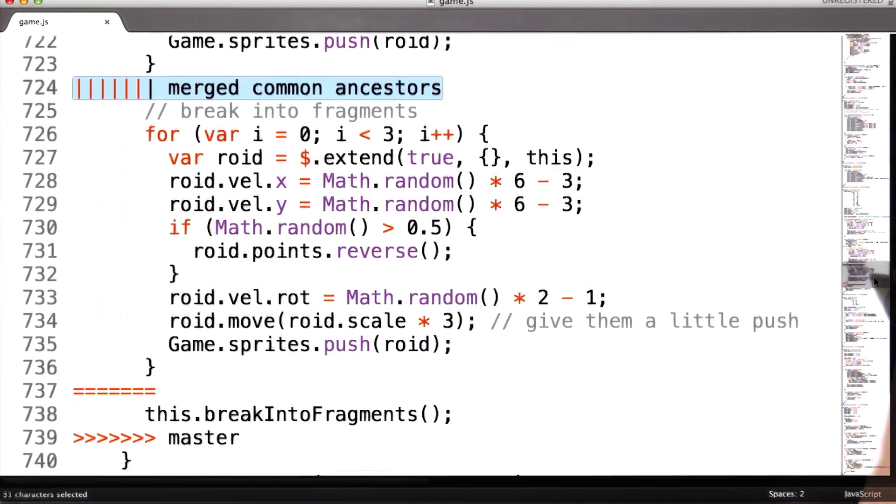
{"action": "scroll", "scroll_direction": "down", "scroll_amount": 3}
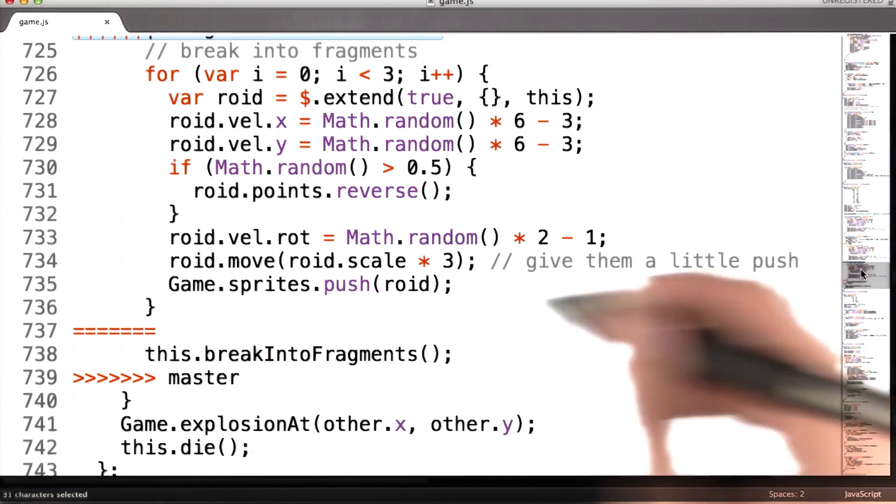
{"action": "left_click", "coordinate": [323, 190]}
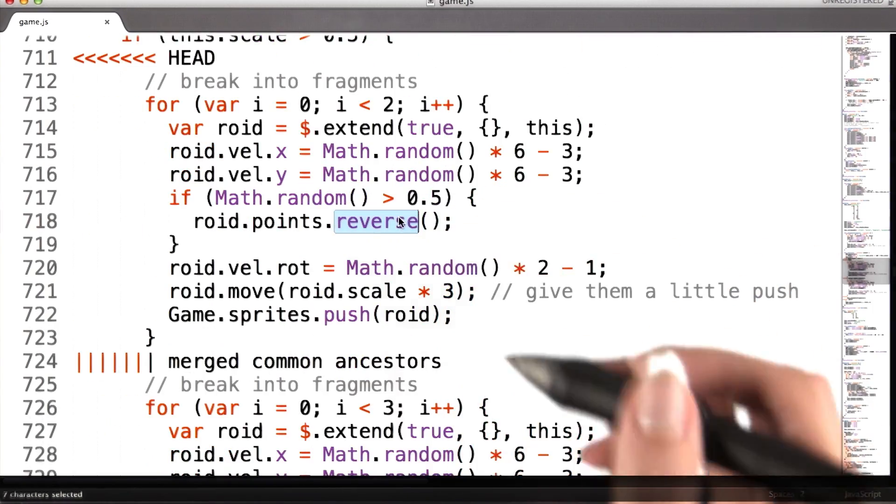
{"action": "double_click", "coordinate": [191, 58]}
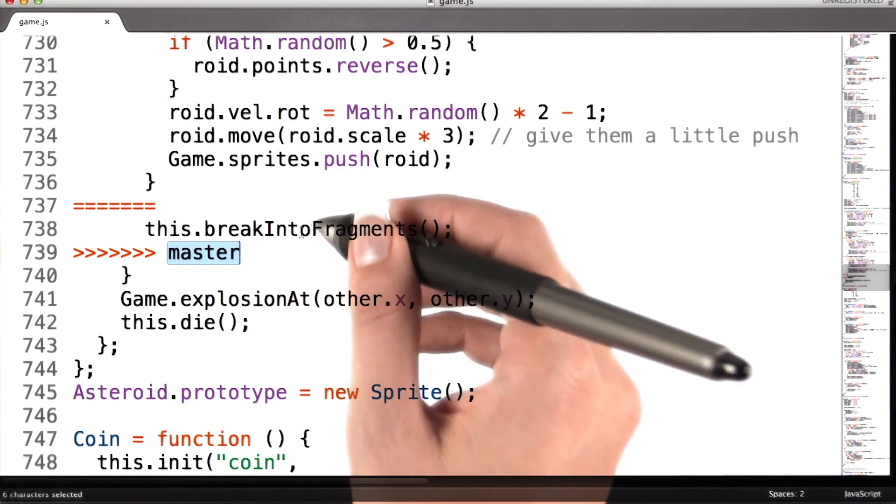
{"action": "left_click", "coordinate": [254, 229]}
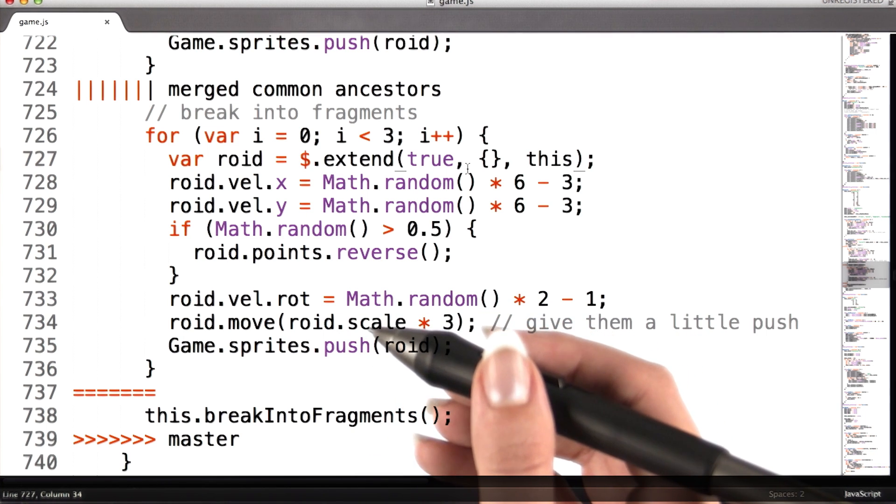
{"action": "scroll", "scroll_direction": "up", "scroll_amount": 3}
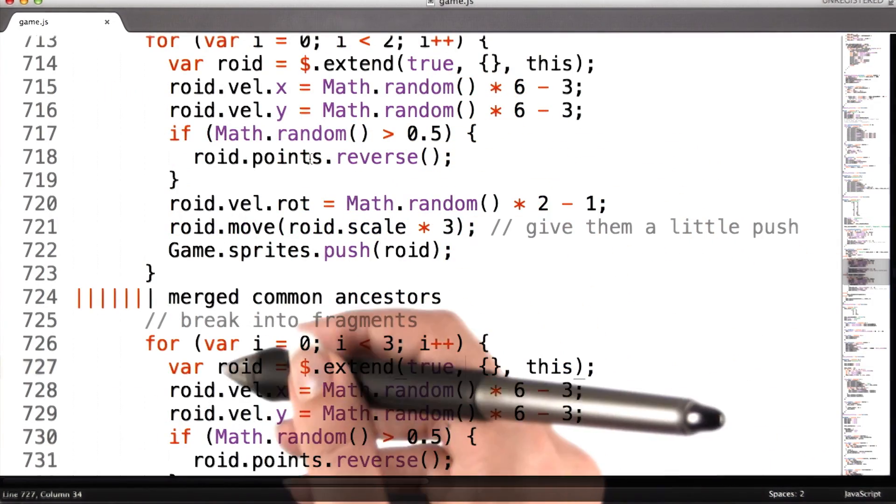
{"action": "scroll", "scroll_direction": "up", "scroll_amount": 3}
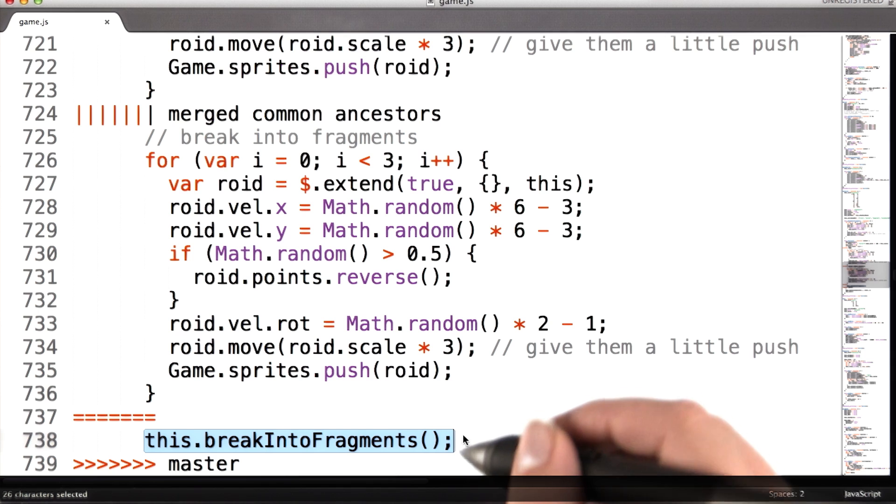
{"action": "mouse_move", "coordinate": [485, 440]}
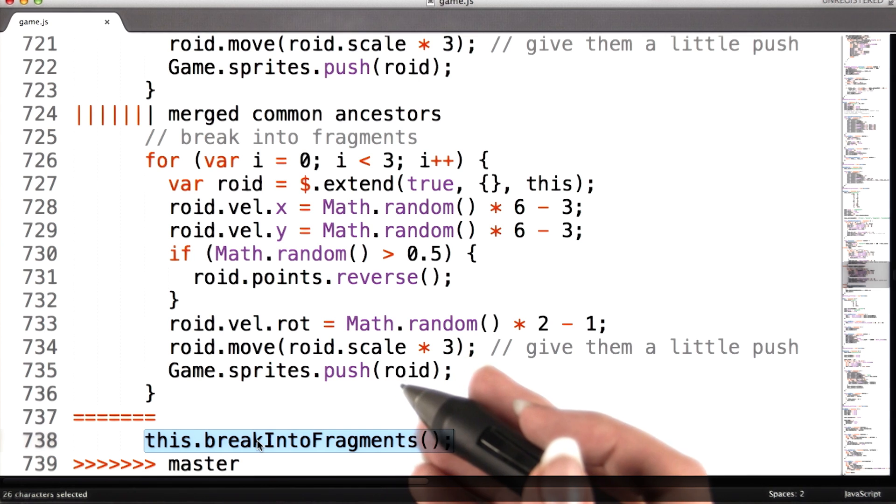
{"action": "mouse_move", "coordinate": [355, 439]}
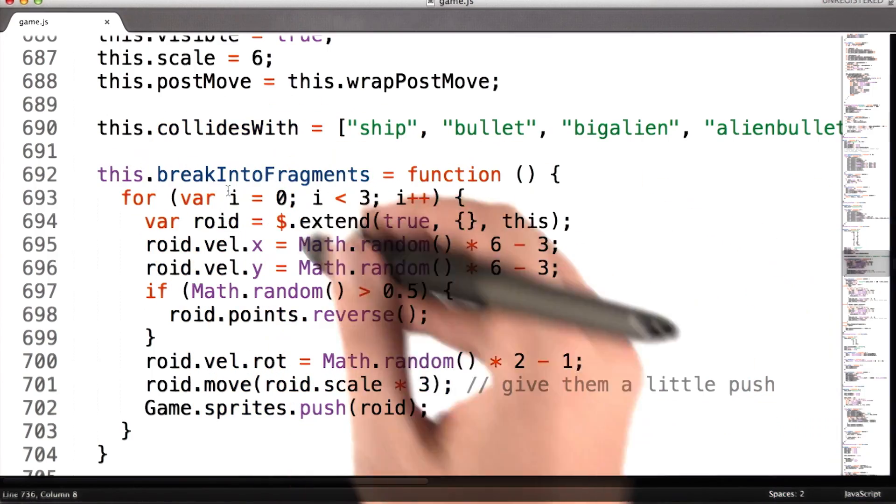
{"action": "scroll", "scroll_direction": "down", "scroll_amount": 3}
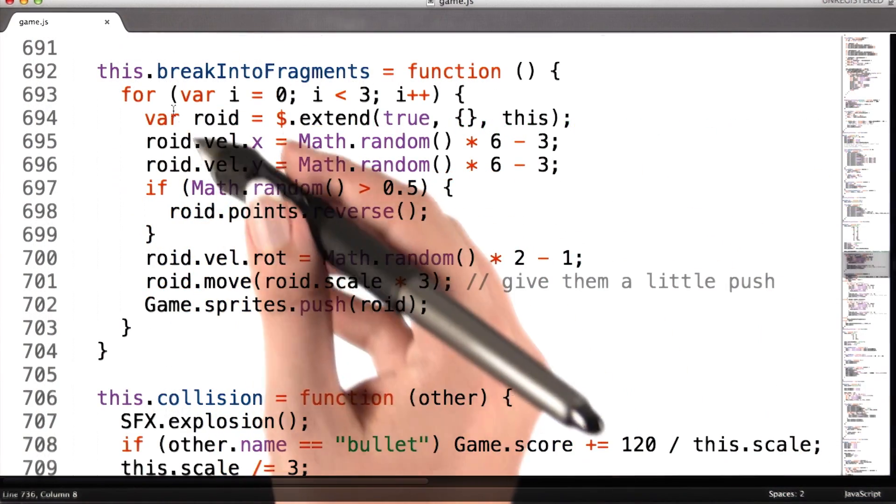